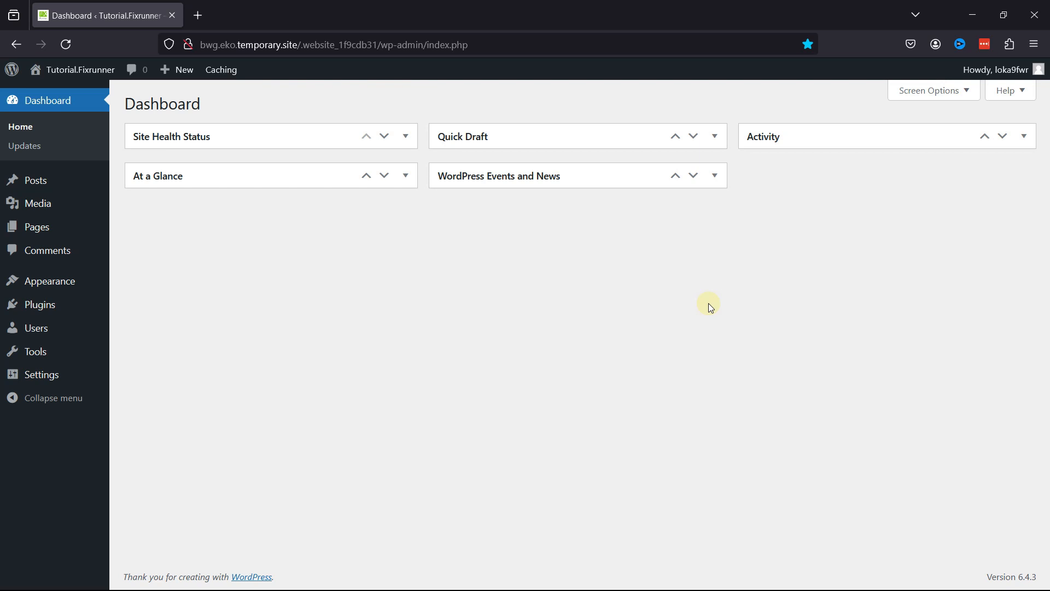
mouse_move(39, 304)
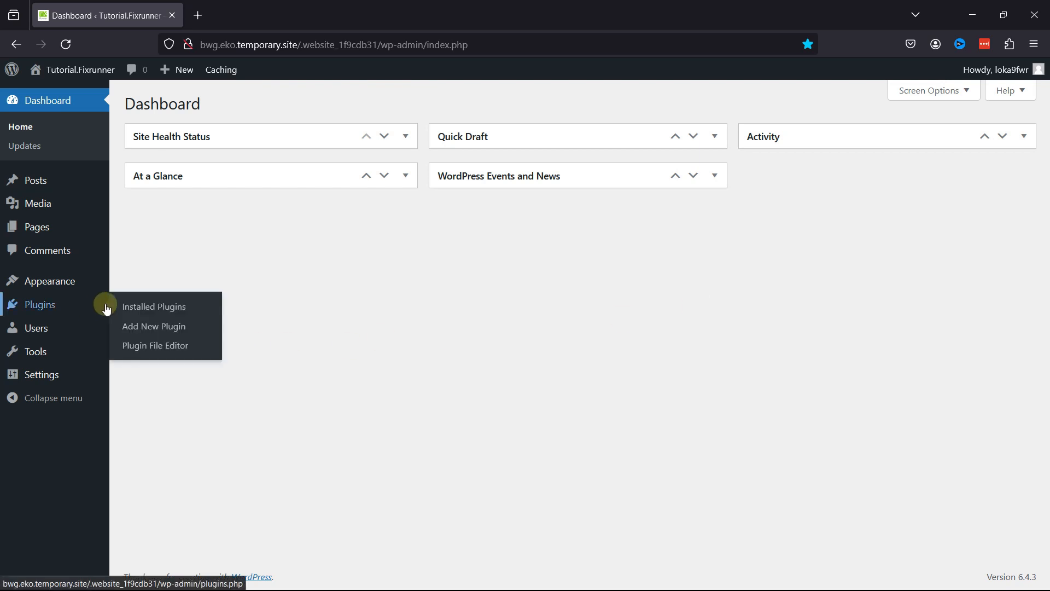
Step: Search plugins for 'wordpress rss', then install and activate RSS Feed Retriever
click(153, 326)
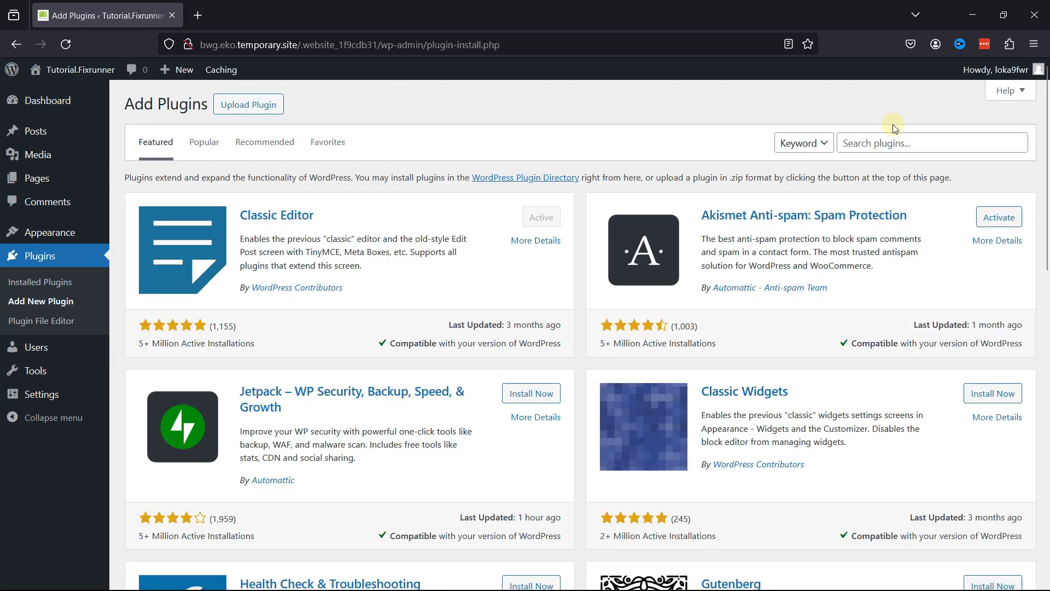
text(word)
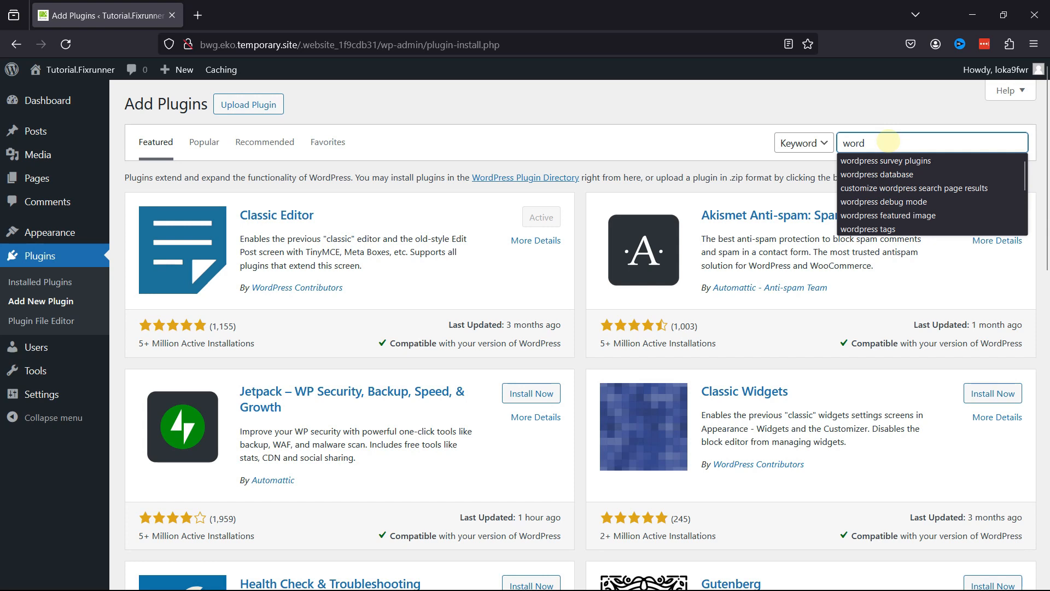
text(wordpress rss)
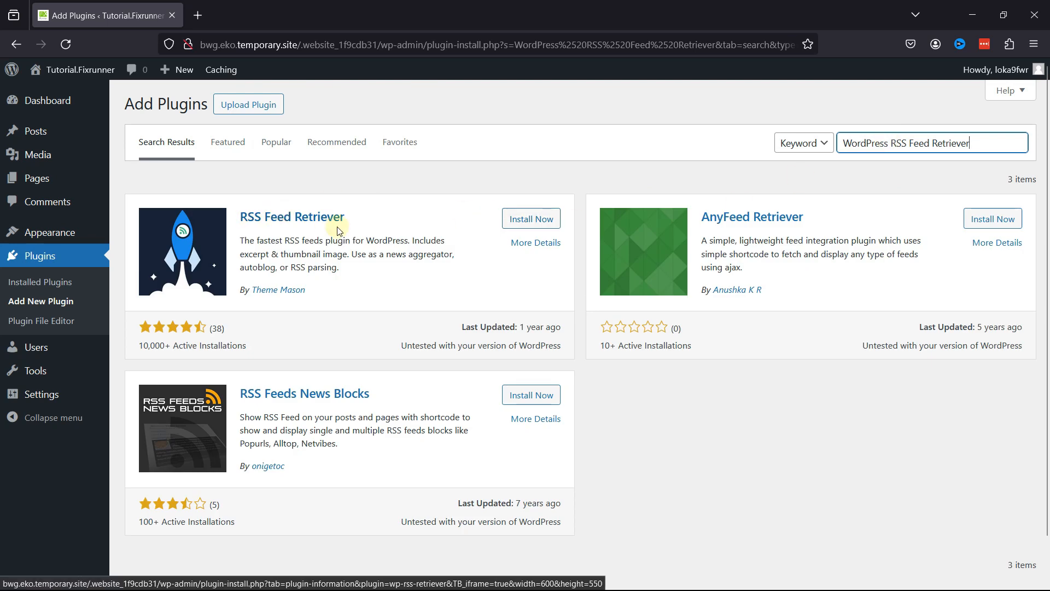
mouse_move(349, 241)
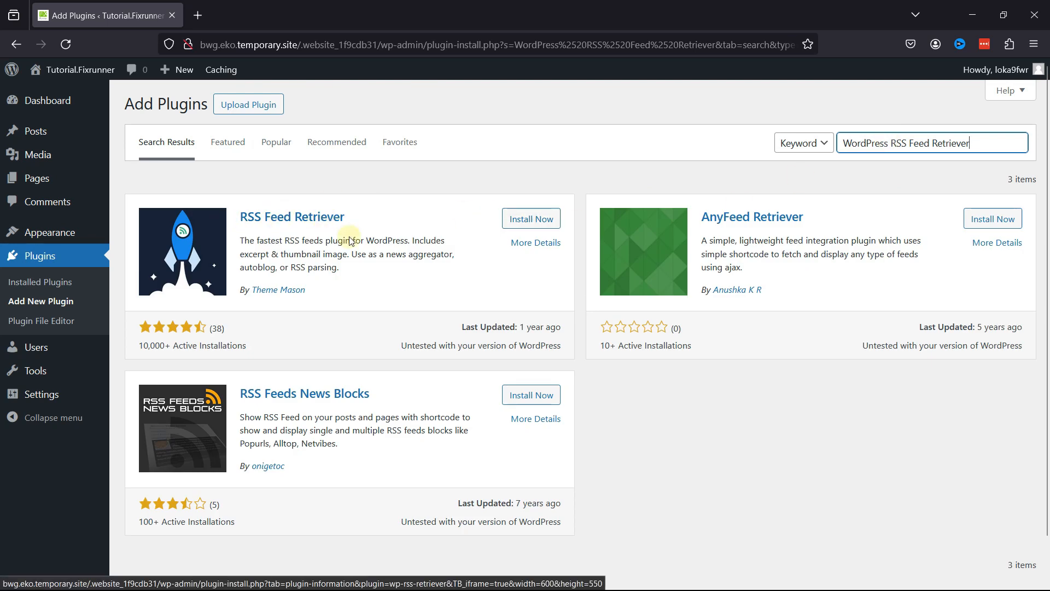
click(530, 219)
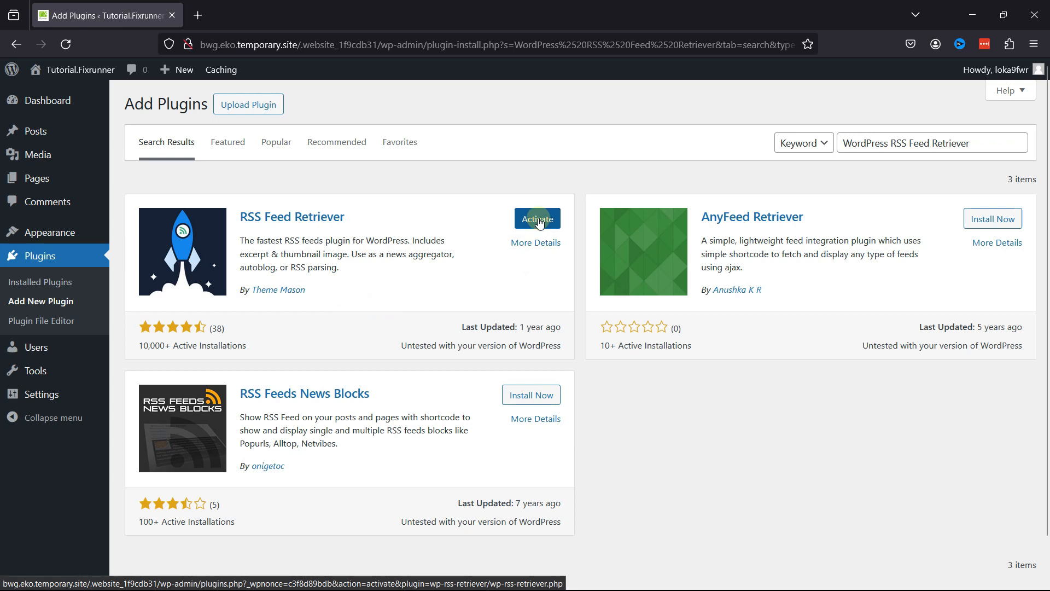
click(537, 219)
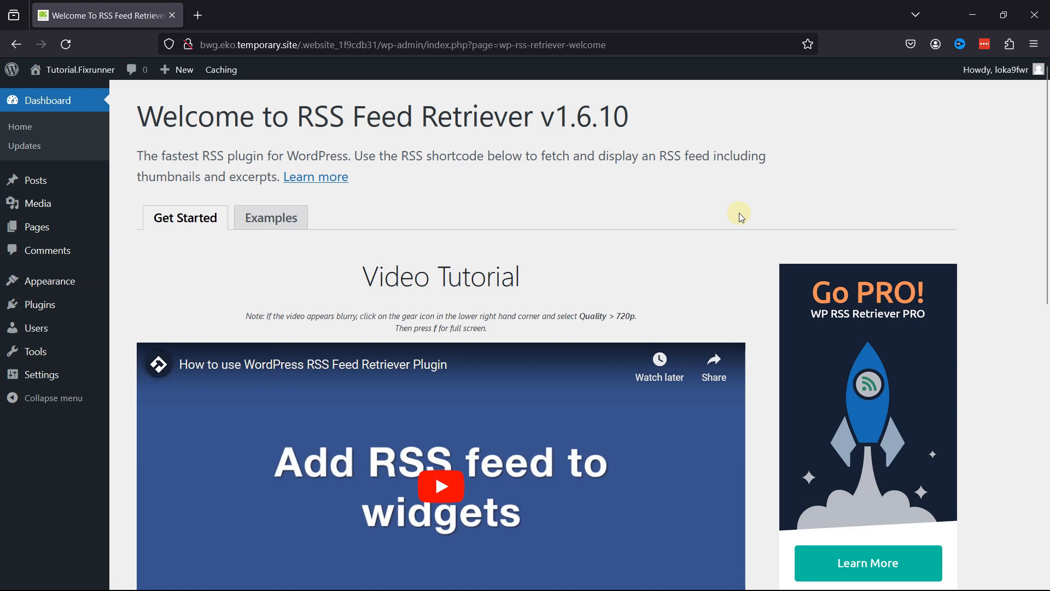
Step: Review the plugin's welcome page with its example shortcode, then open a new tab
scroll(down, 3)
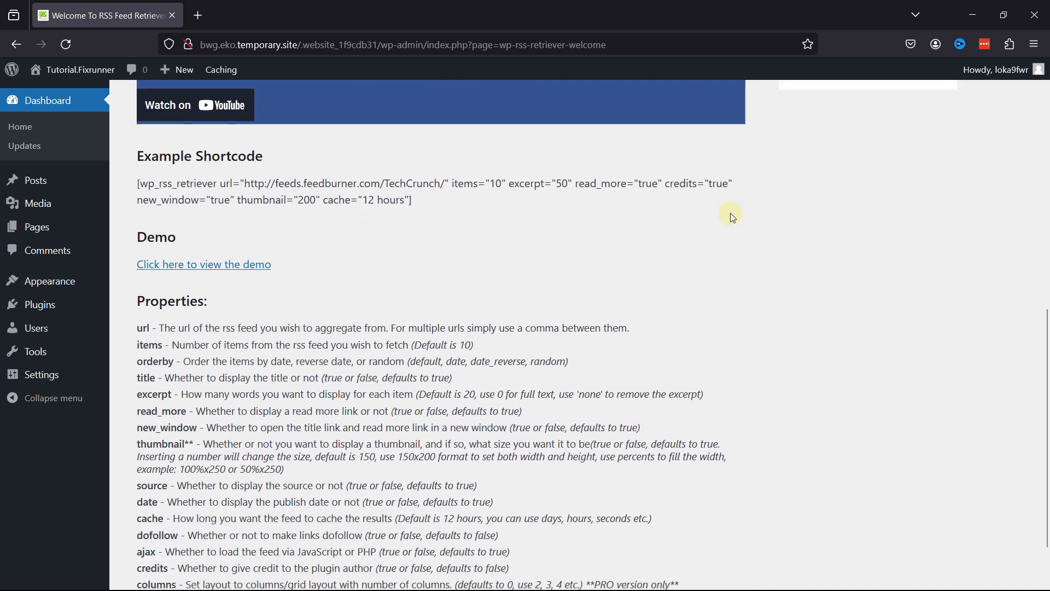
scroll(up, 3)
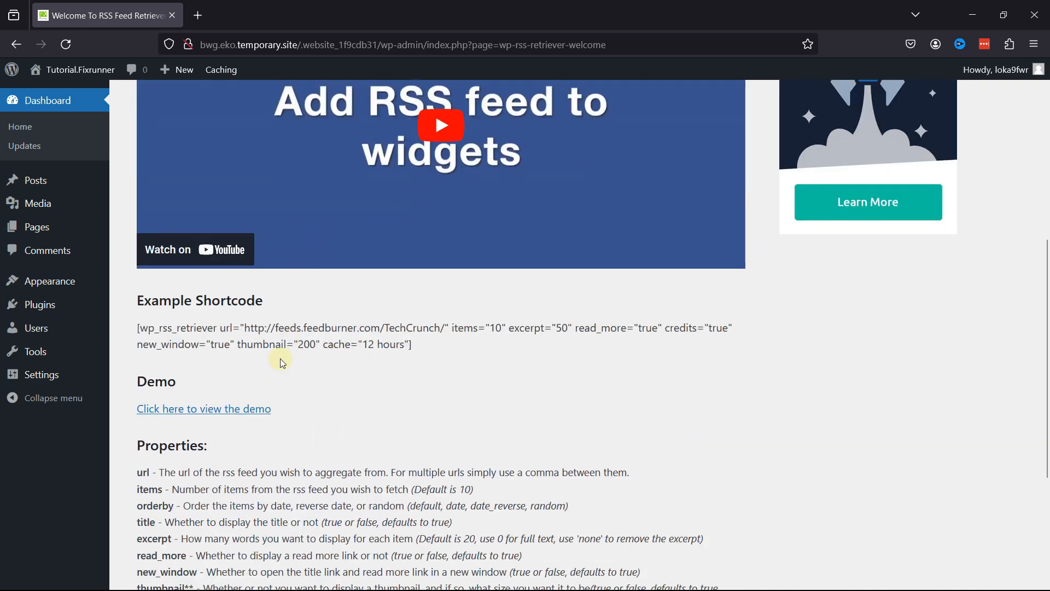
click(197, 15)
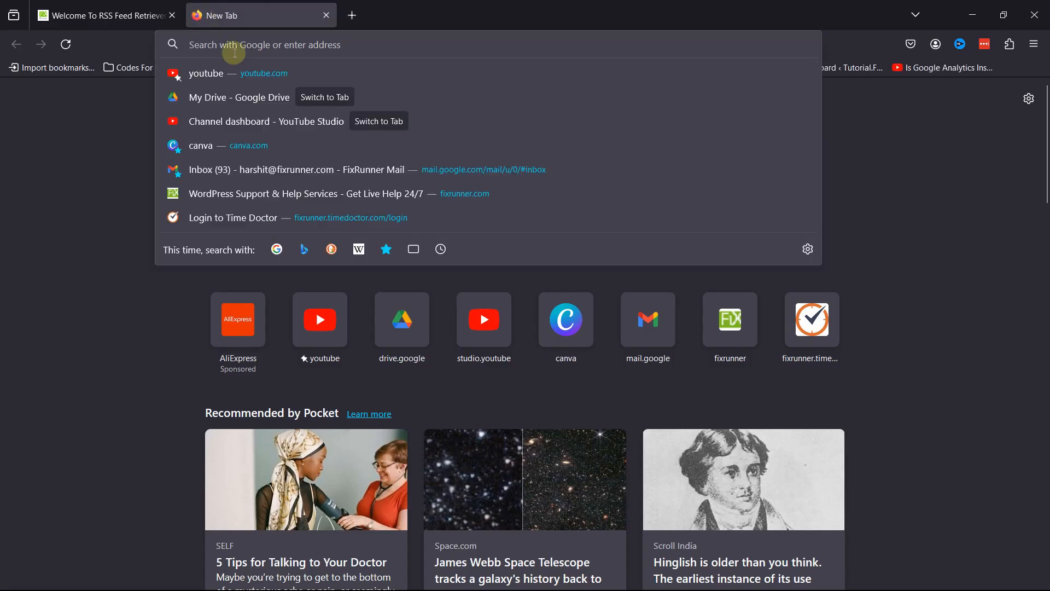
Step: Search Google for 'cnn rss feed url' and open the RSS - CNNMoney.com result
text(cnn)
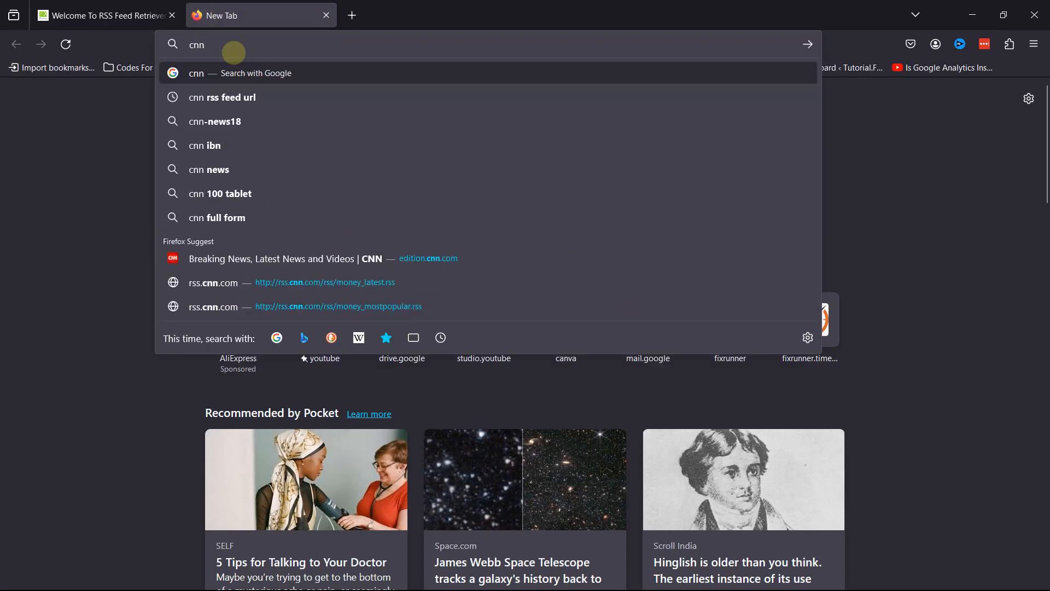
click(222, 98)
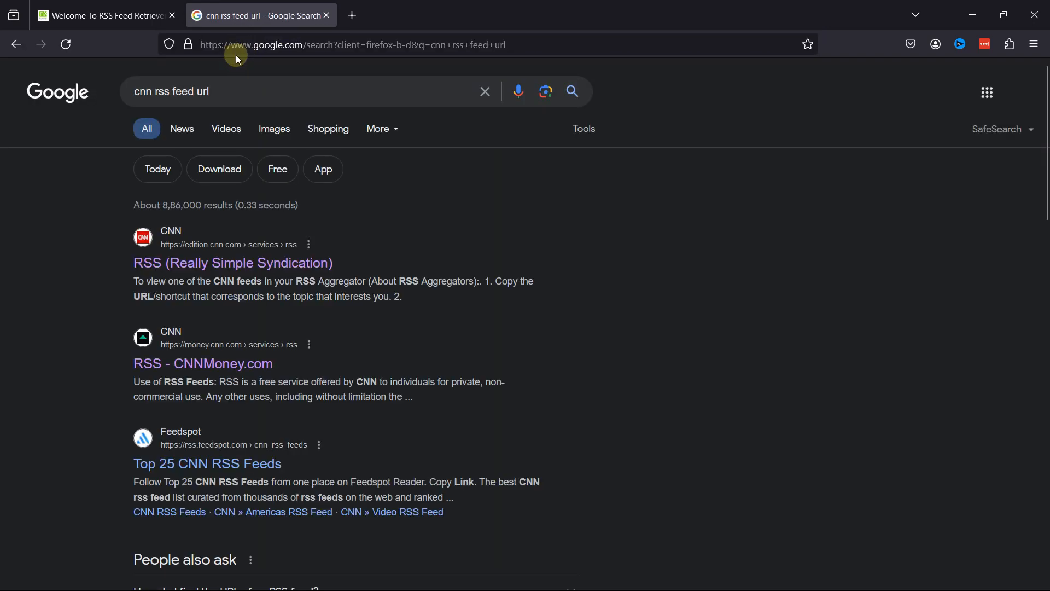
mouse_move(354, 466)
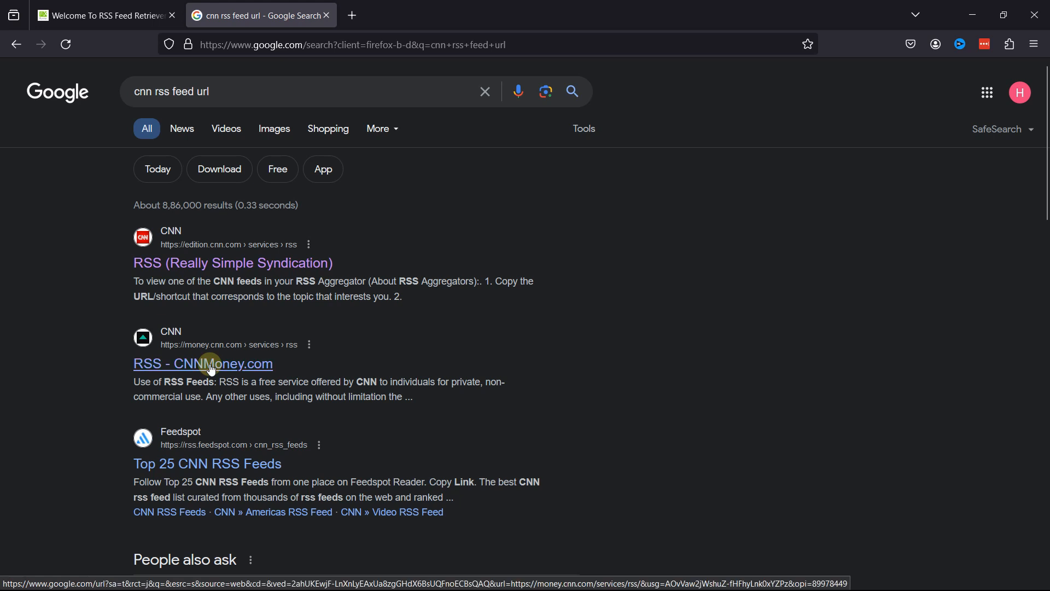
click(203, 364)
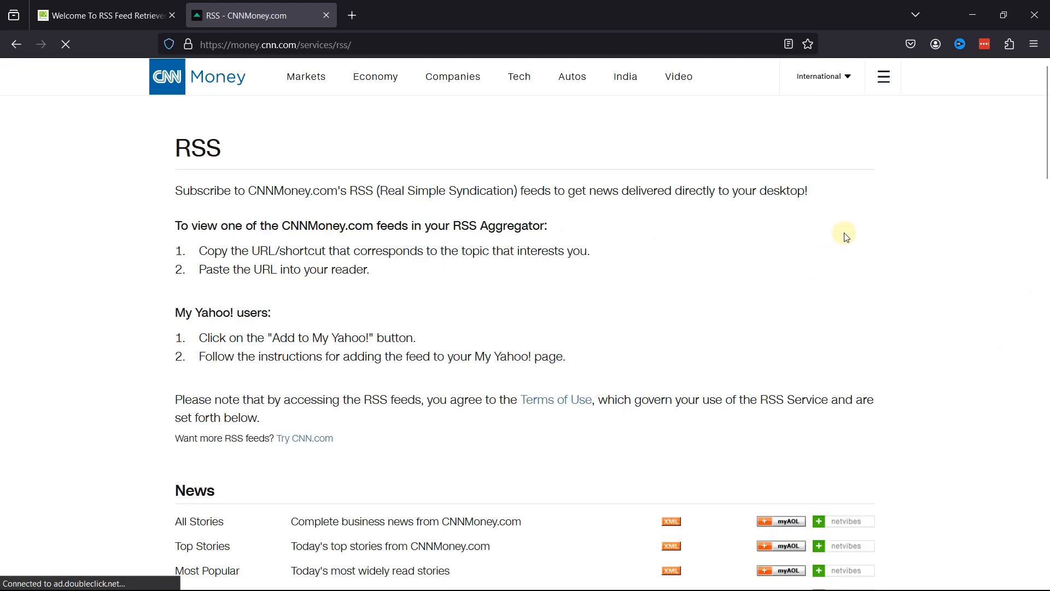
mouse_move(406, 317)
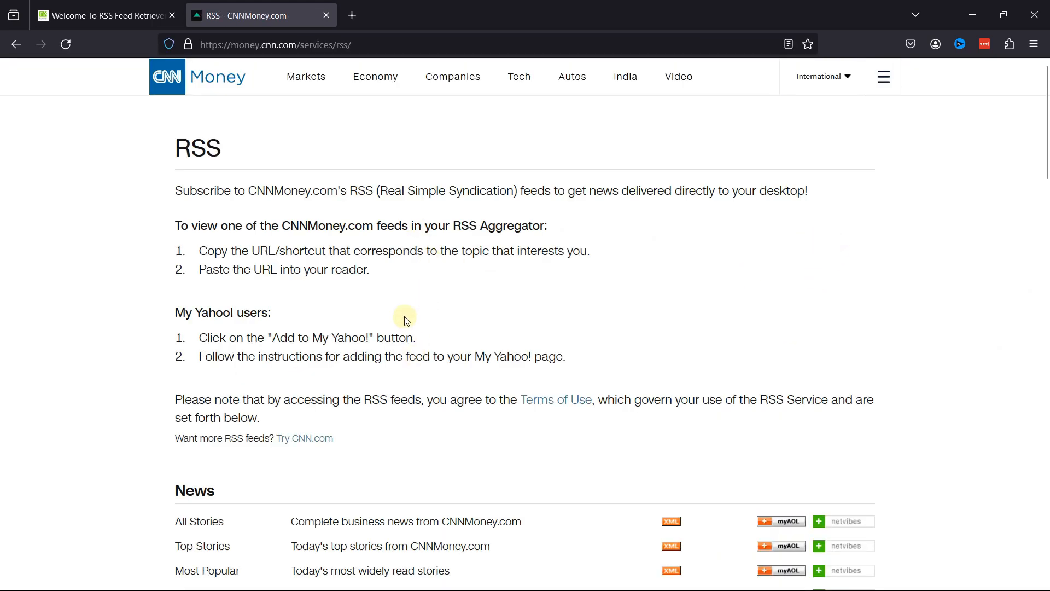
mouse_move(356, 308)
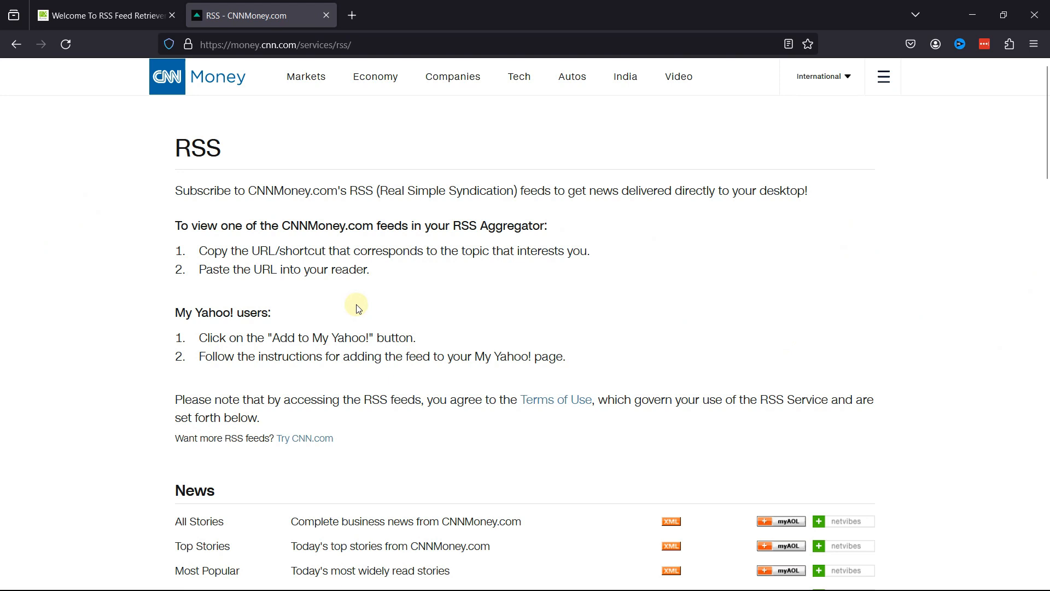
mouse_move(720, 430)
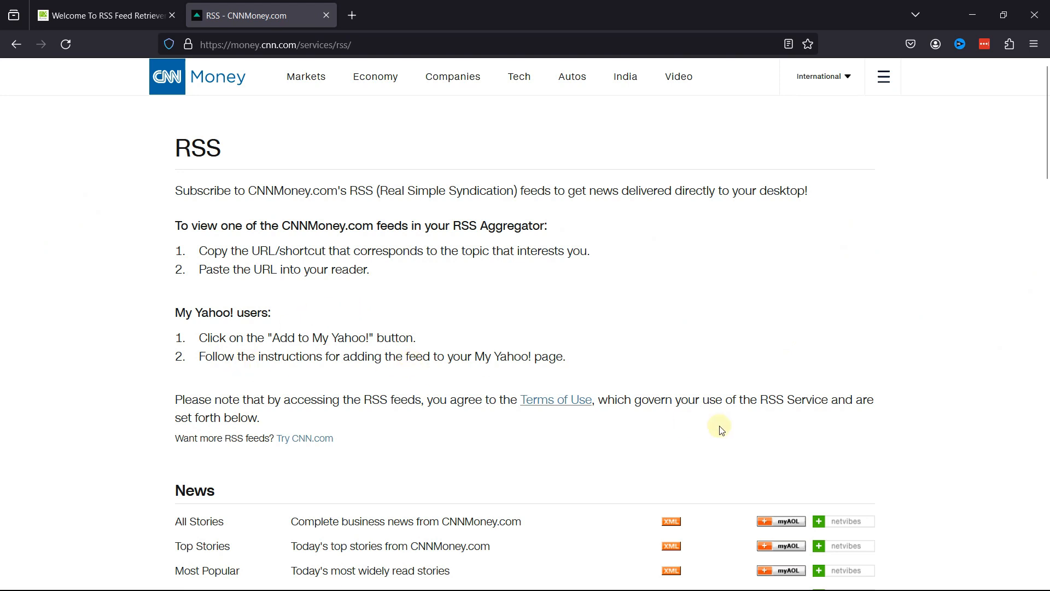
Step: Scroll through the money_latest.rss feed, then return to the RSS Feed Retriever welcome tab
scroll(down, 3)
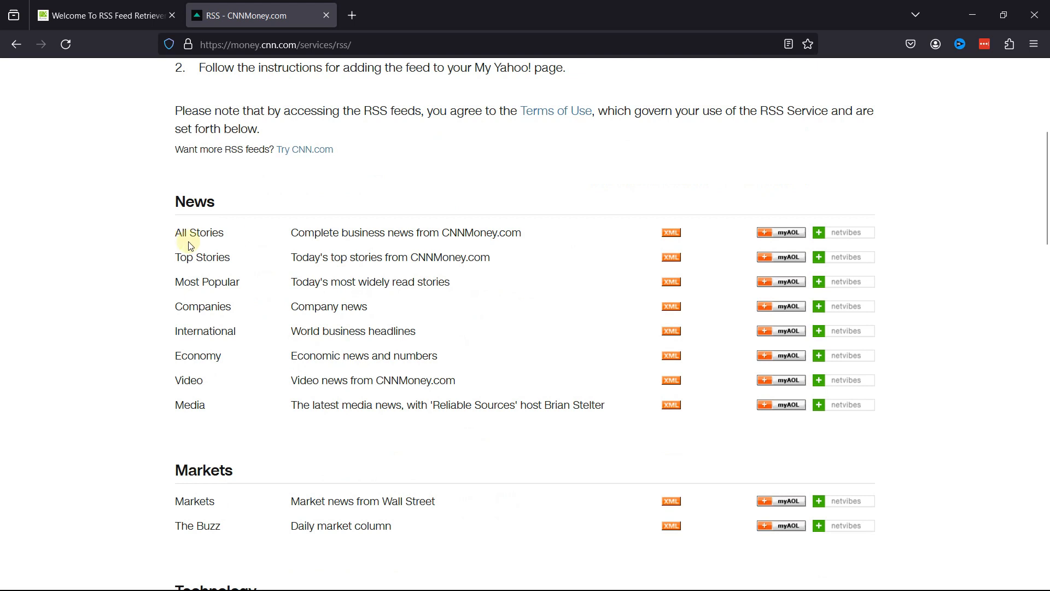
mouse_move(272, 259)
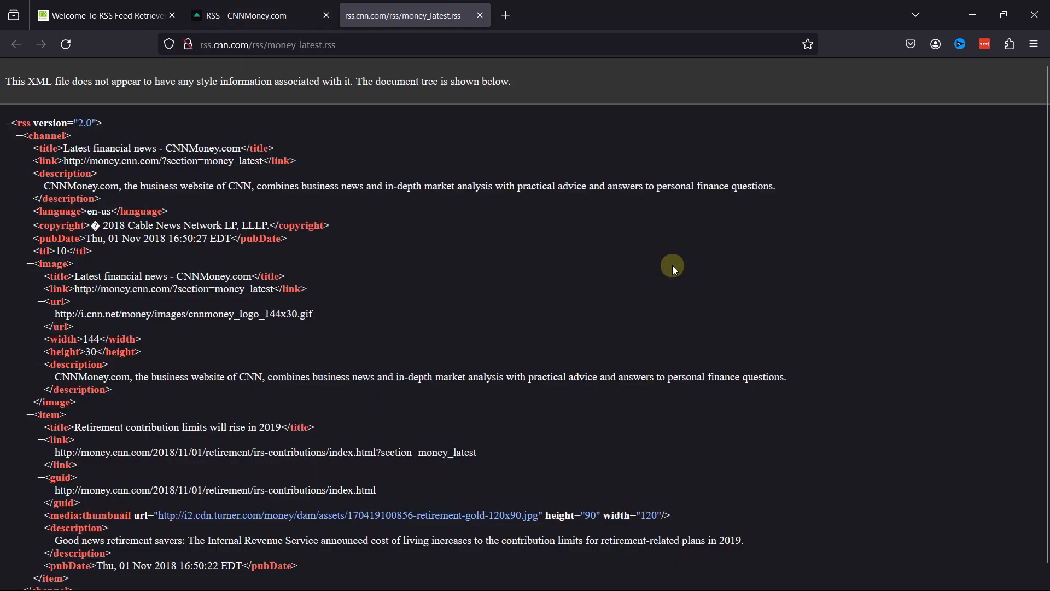
mouse_move(423, 298)
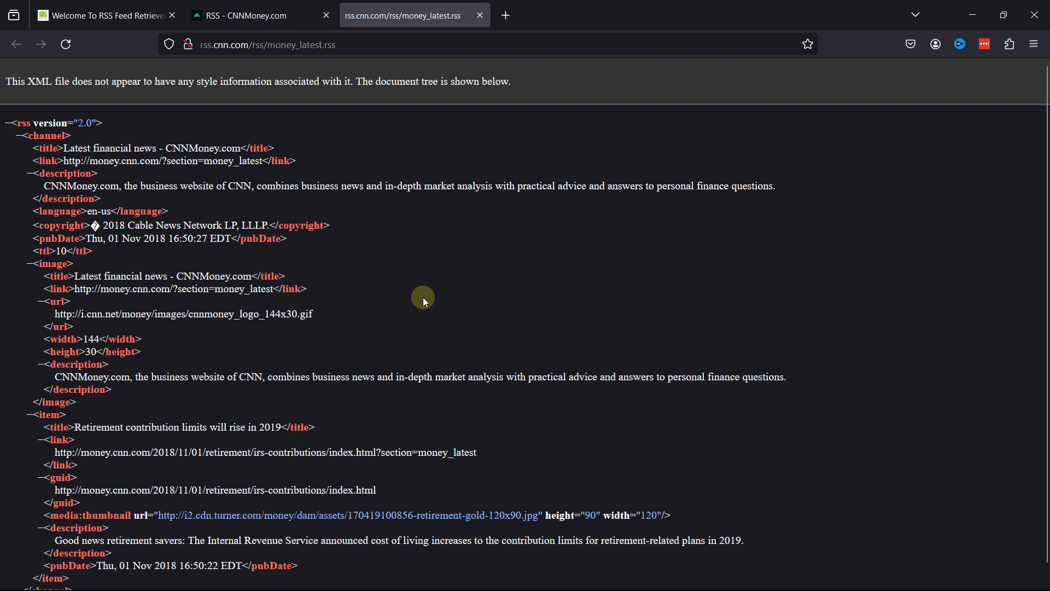
click(103, 14)
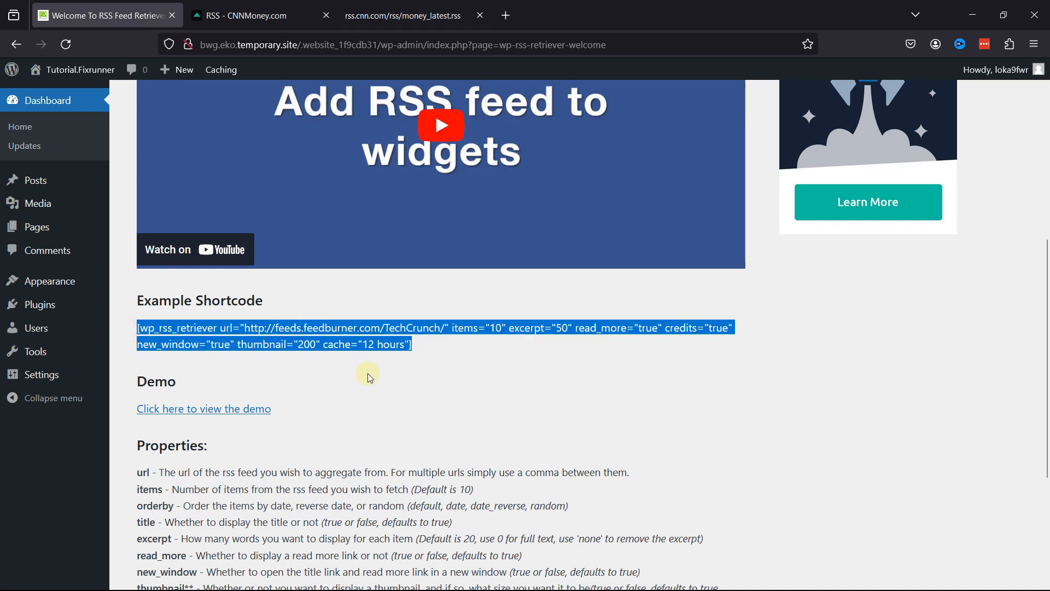
Step: Deselect the copied example shortcode and go to the WordPress Posts list
click(454, 351)
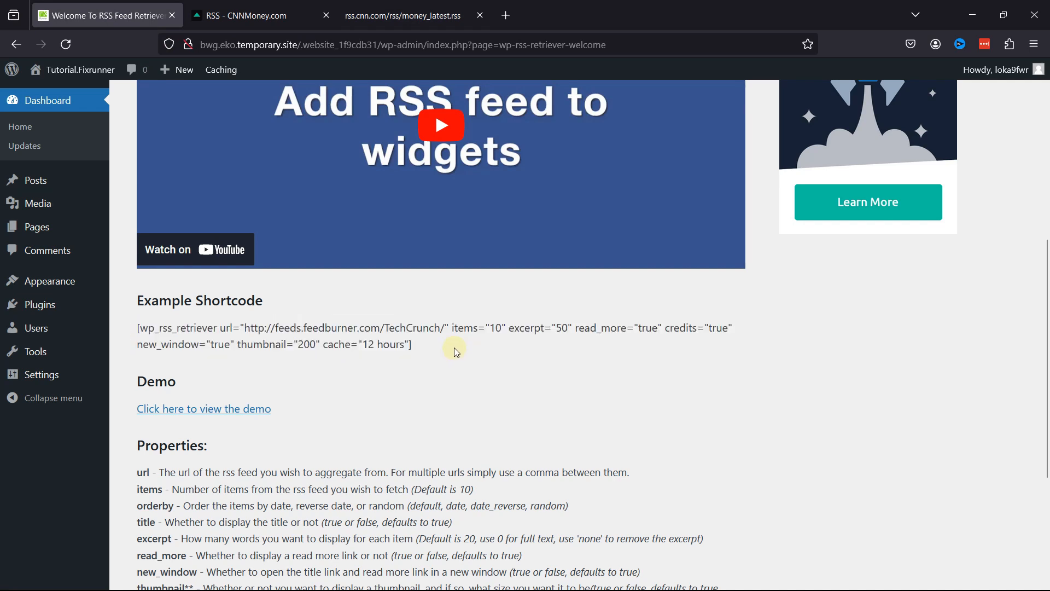
mouse_move(36, 179)
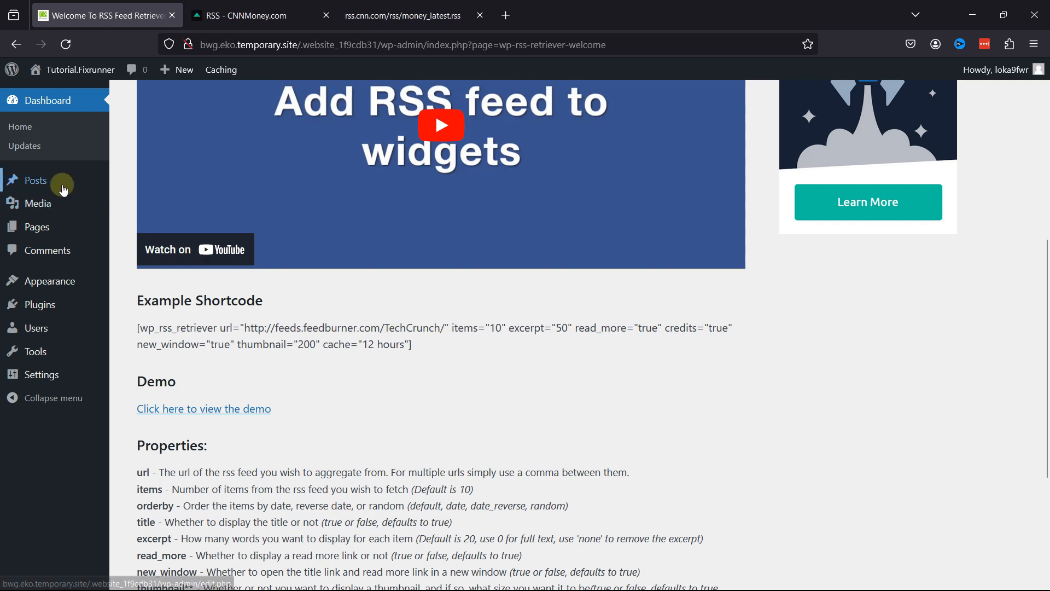
click(35, 180)
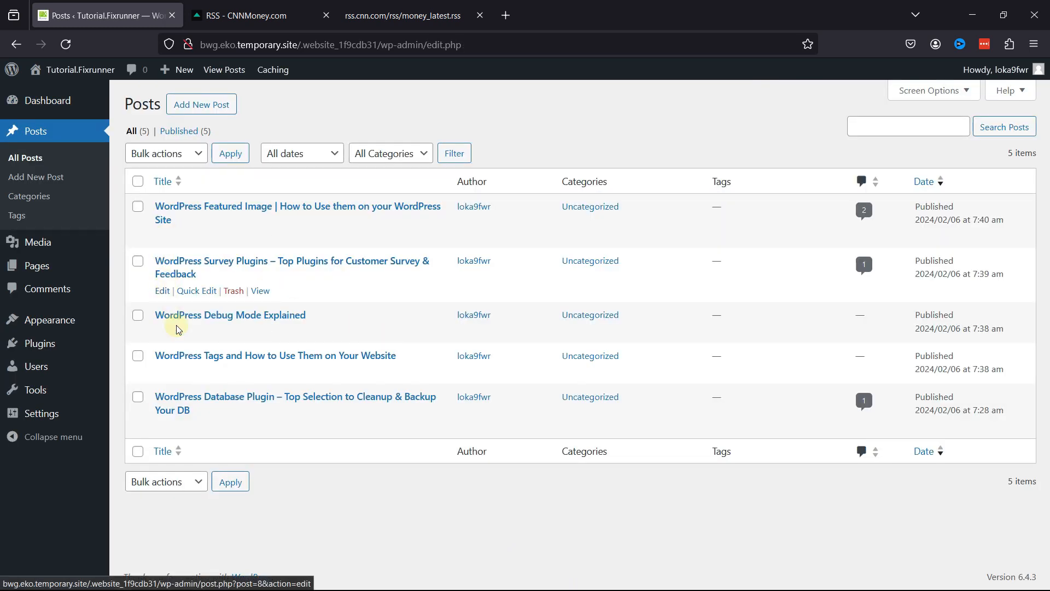
Step: Paste the TechCrunch example shortcode at the end of 'WordPress Debug Mode Explained'
click(230, 315)
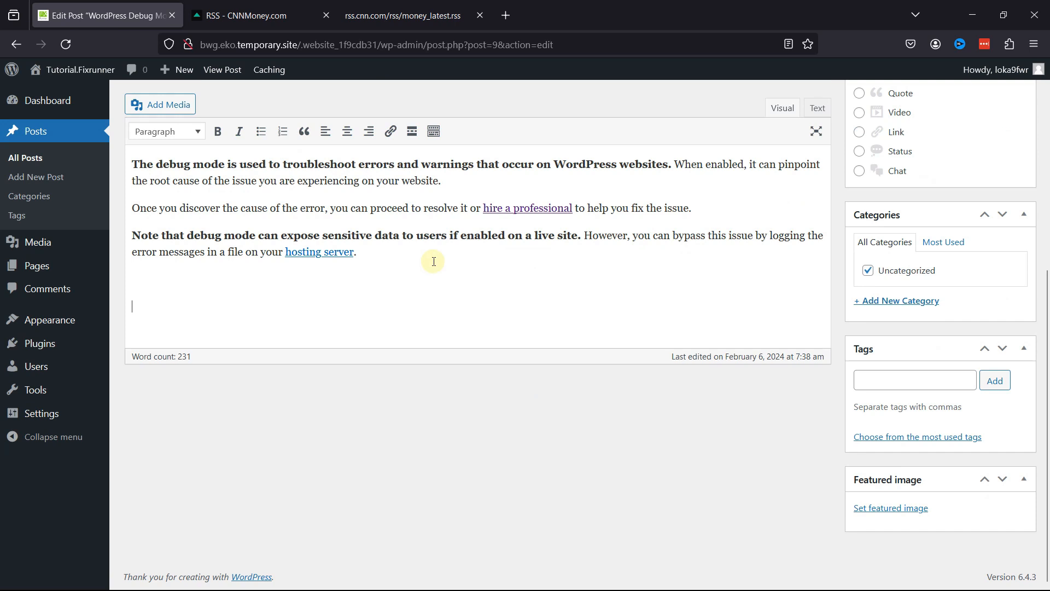
text([wp_rss_retriever url="http://feeds.feedburner.com/TechCrunch/" items="10" excerpt="50" read_more="true" credits="true" new_window="true" thumbnail="200" cache="12 hours"])
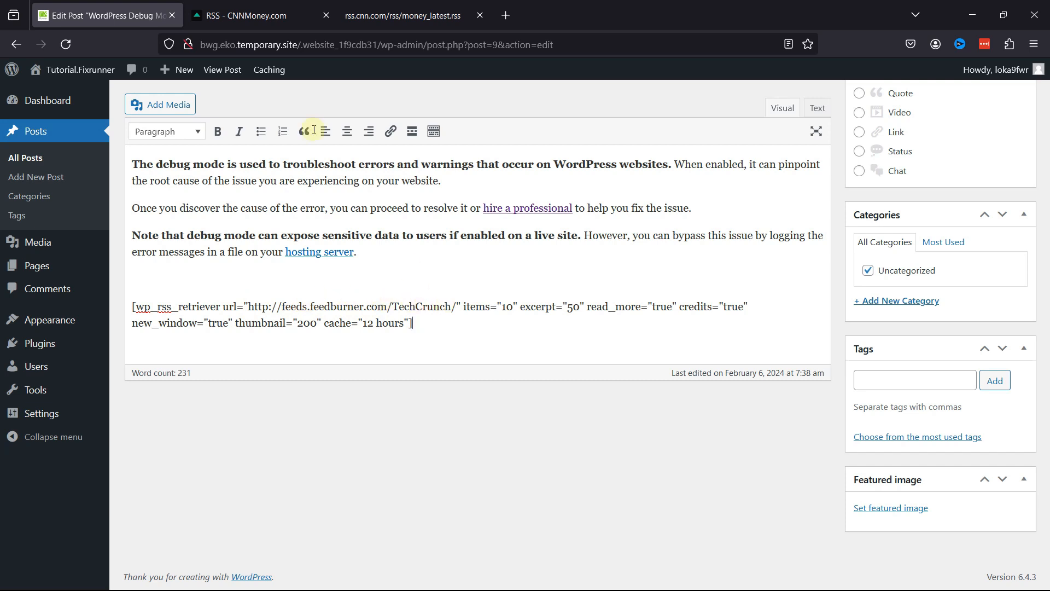
click(402, 15)
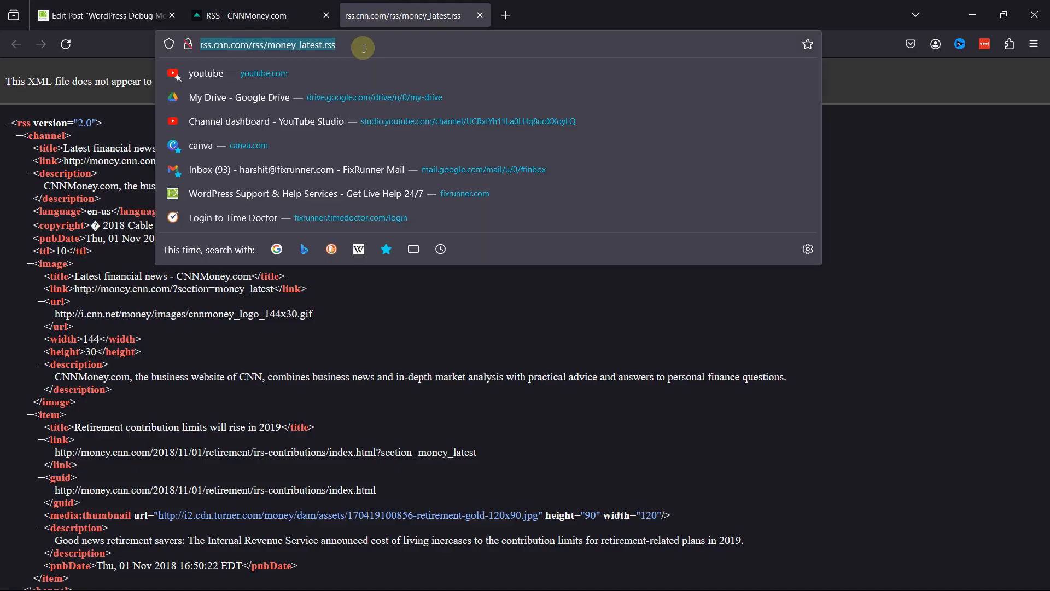
Step: Select the rss.cnn.com/rss/money_latest.rss address in the feed tab's address bar to copy it
click(101, 15)
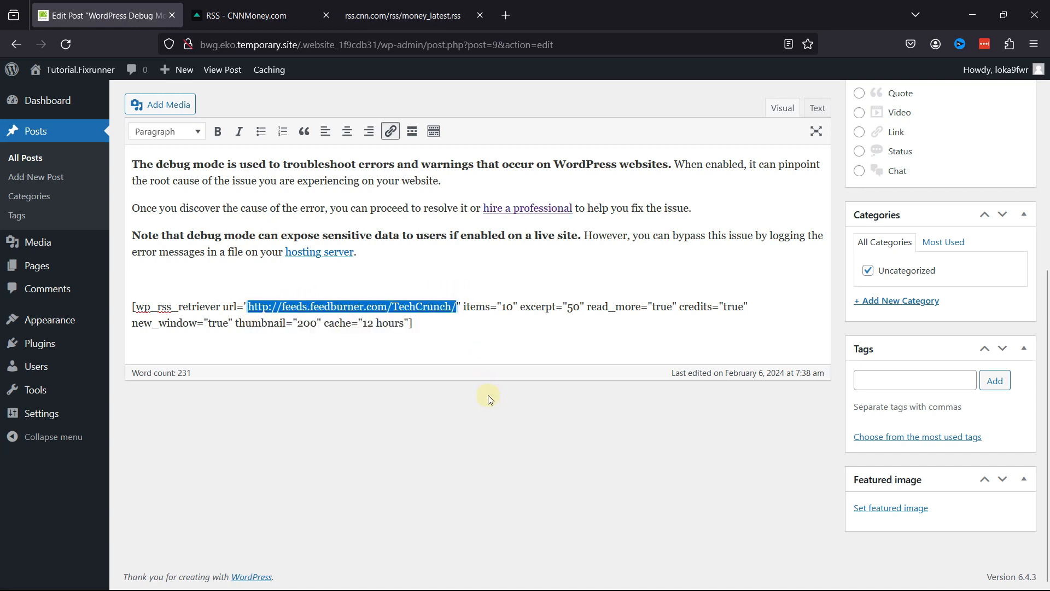
mouse_move(431, 313)
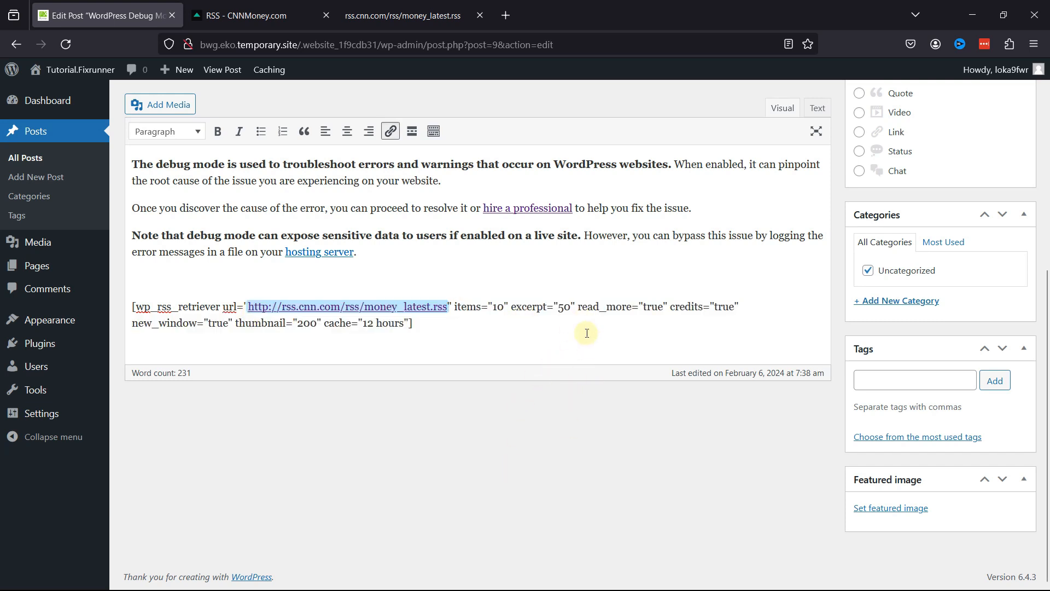
mouse_move(541, 406)
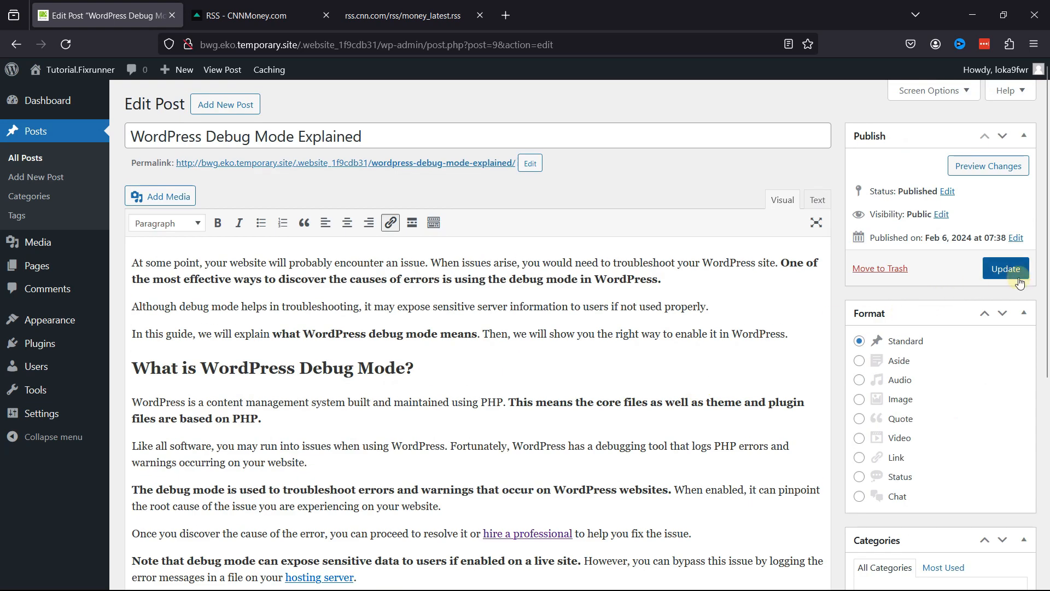
Step: Update the post, view it live, and scroll to the embedded CNNMoney feed item
click(1006, 269)
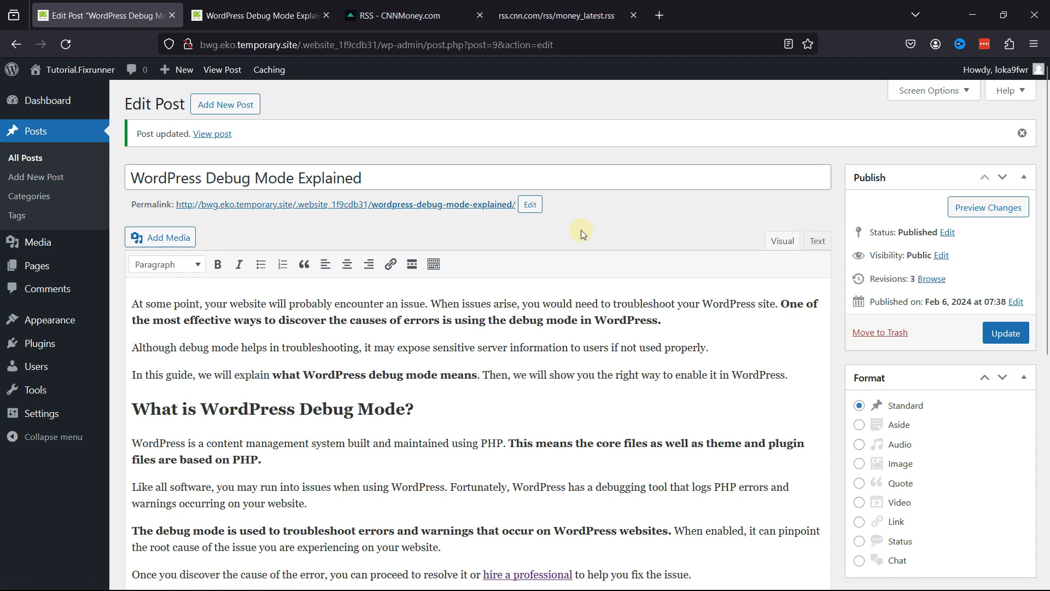
click(260, 14)
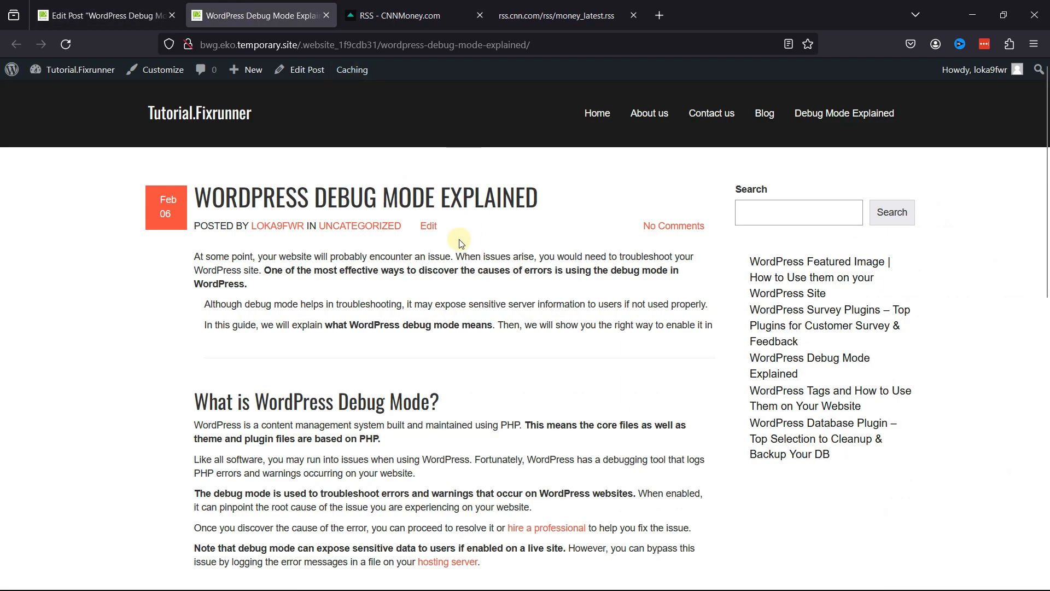
scroll(down, 3)
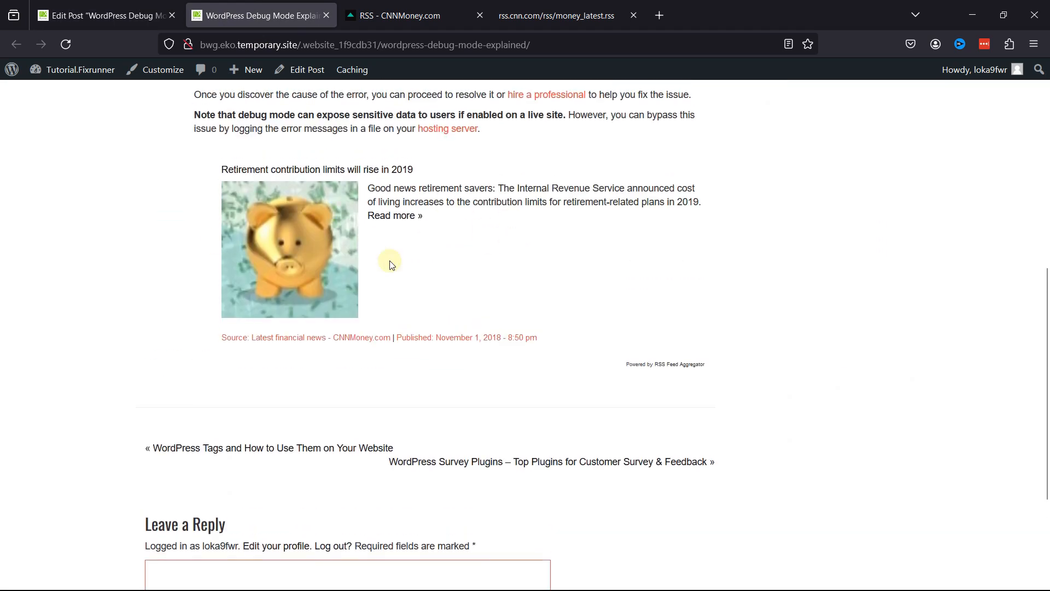
mouse_move(395, 282)
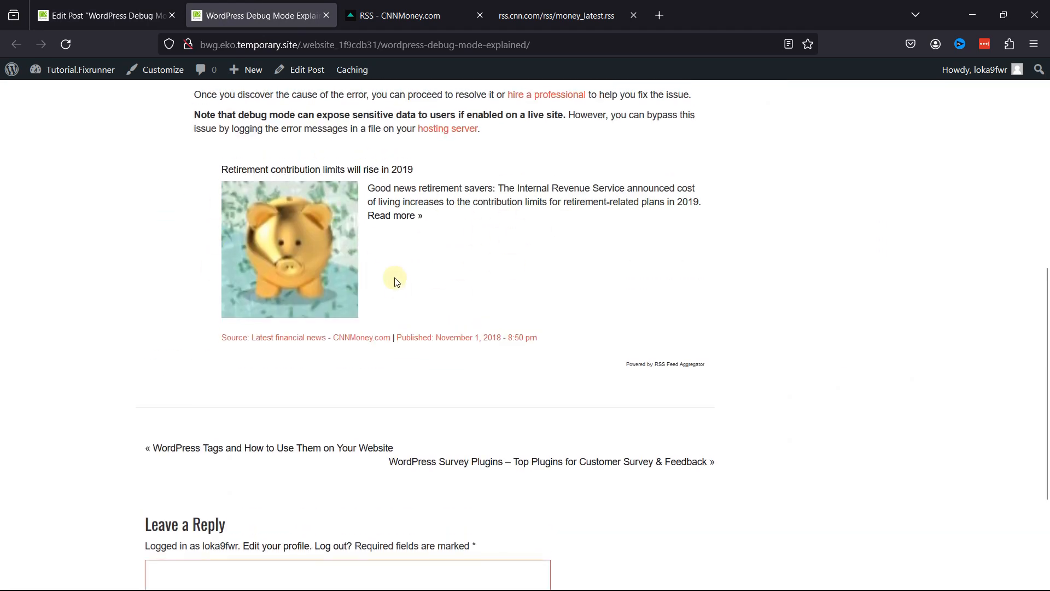
mouse_move(385, 215)
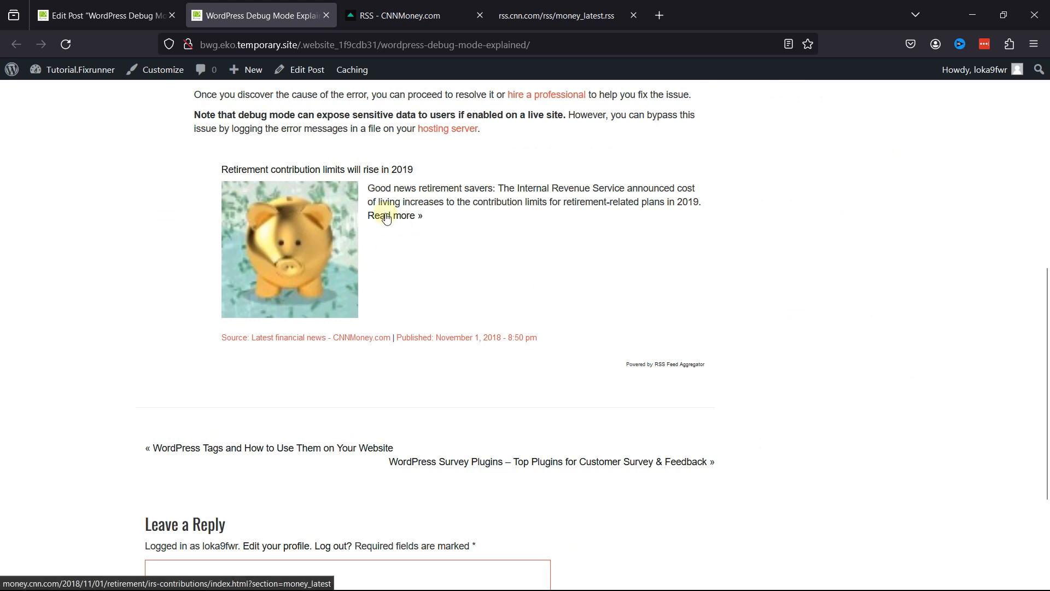
Step: Follow 'Read more »' to the 2019 retirement contribution limits article and scroll through it
click(394, 215)
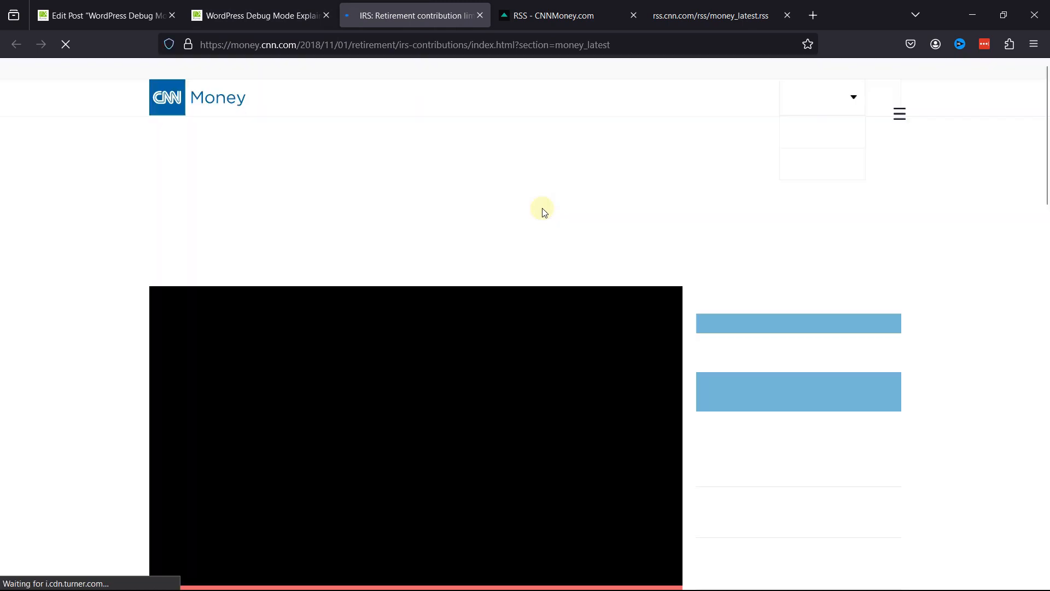
scroll(down, 3)
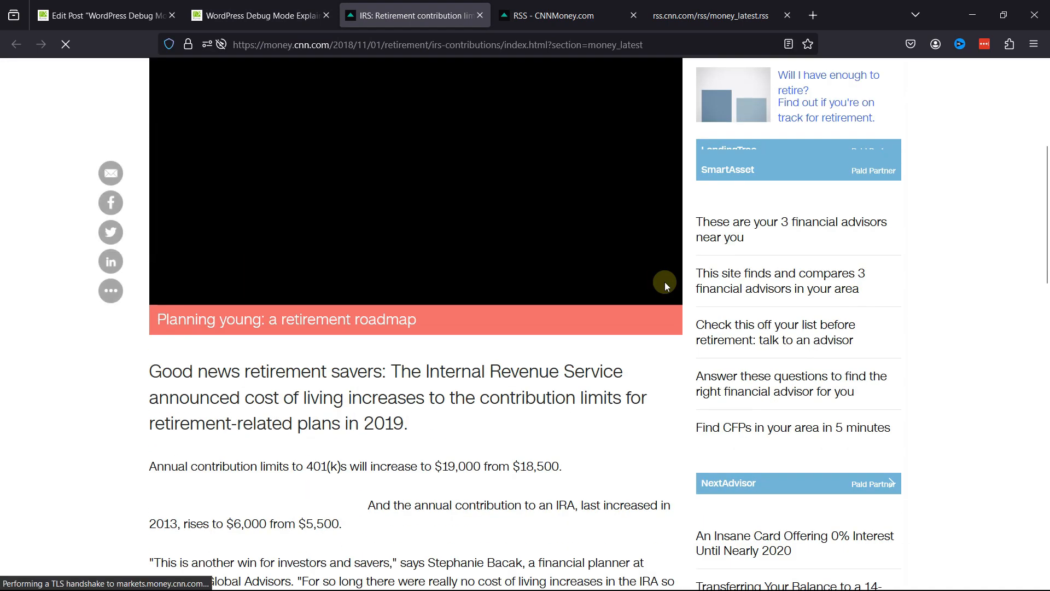
scroll(down, 3)
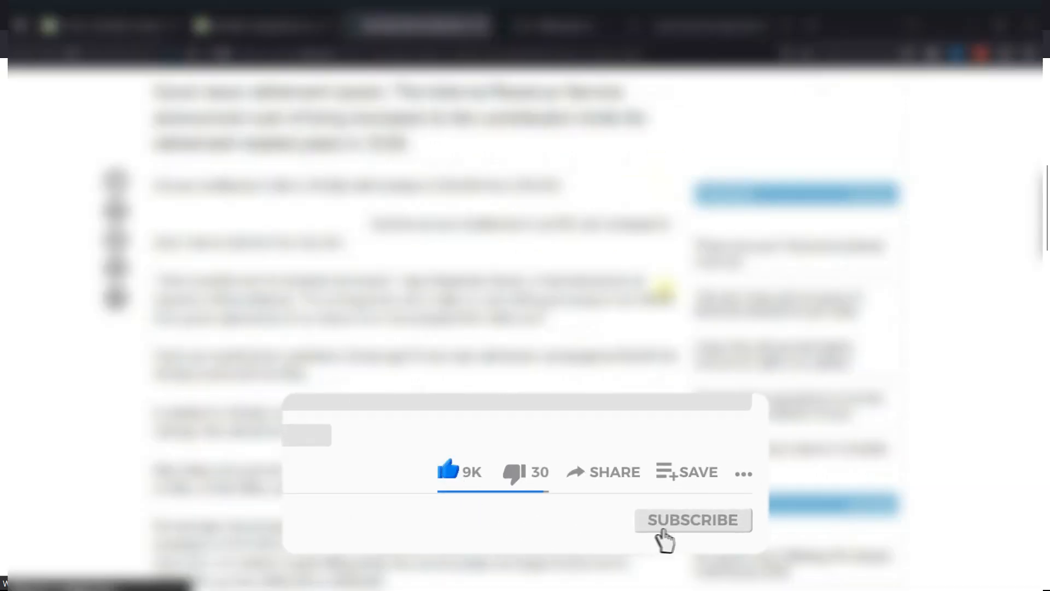
click(692, 520)
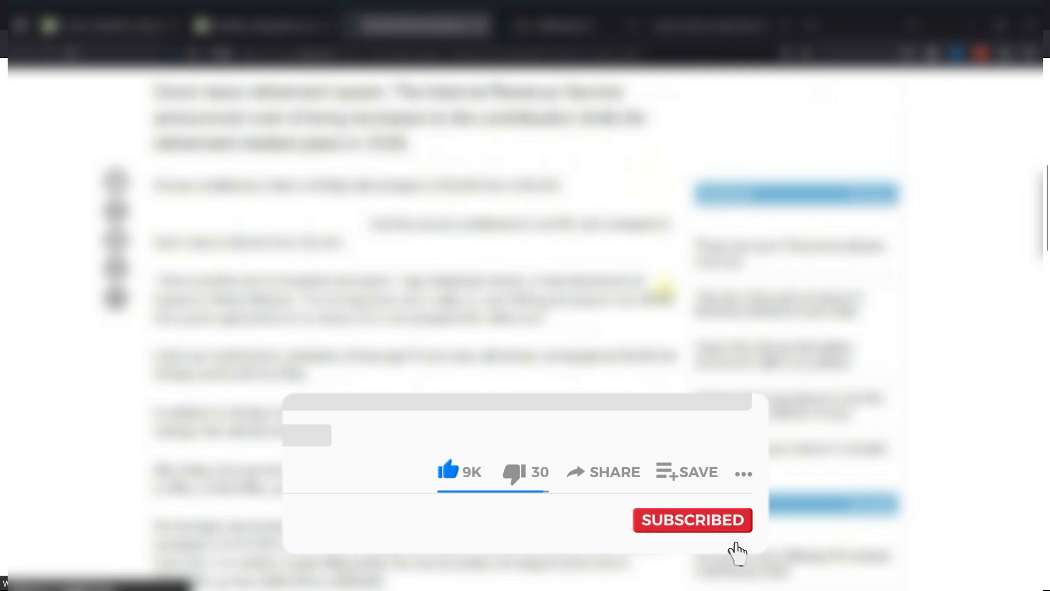